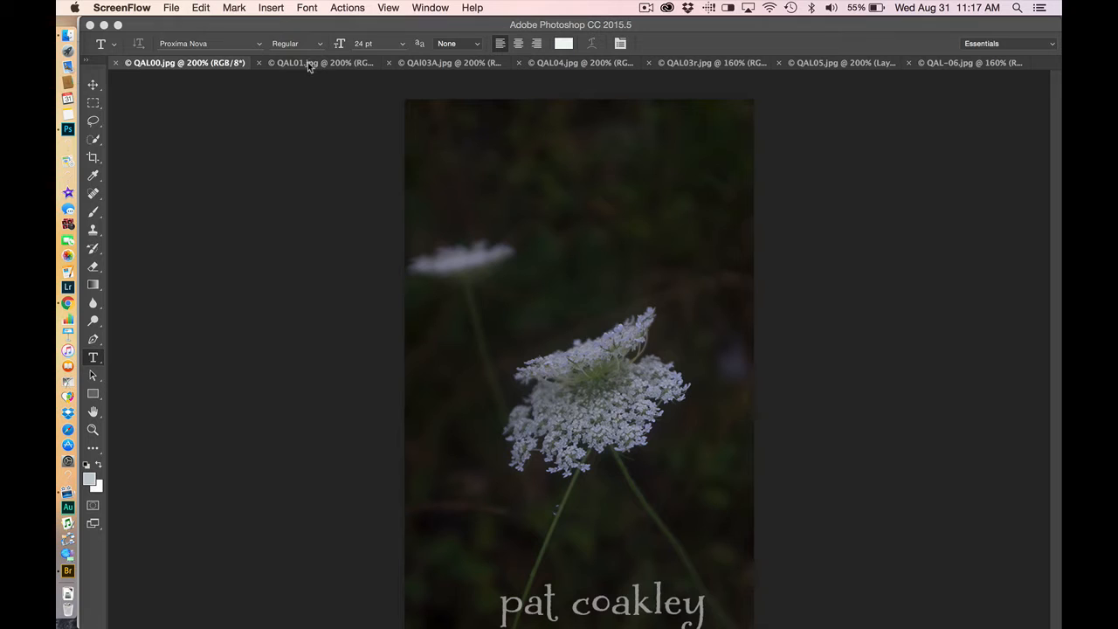
# Bring up QAL01.jpg, the black-and-white close-up of the lace bloom.
pyautogui.click(314, 63)
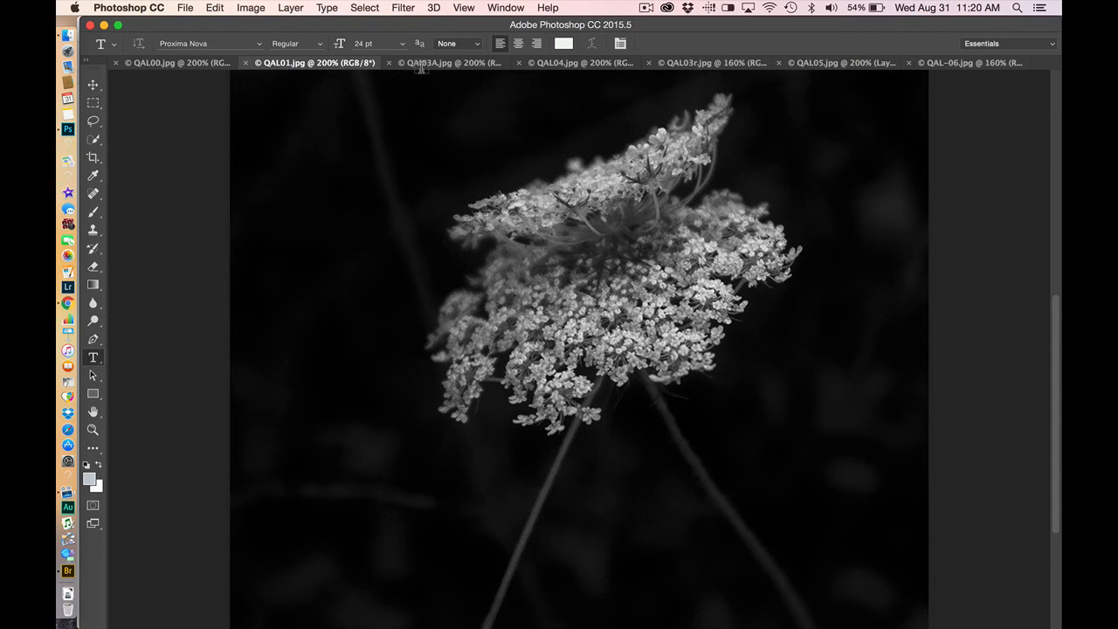
# Show QAL03A.jpg, the workspace photo with iron, scraper and black panel.
pyautogui.click(446, 63)
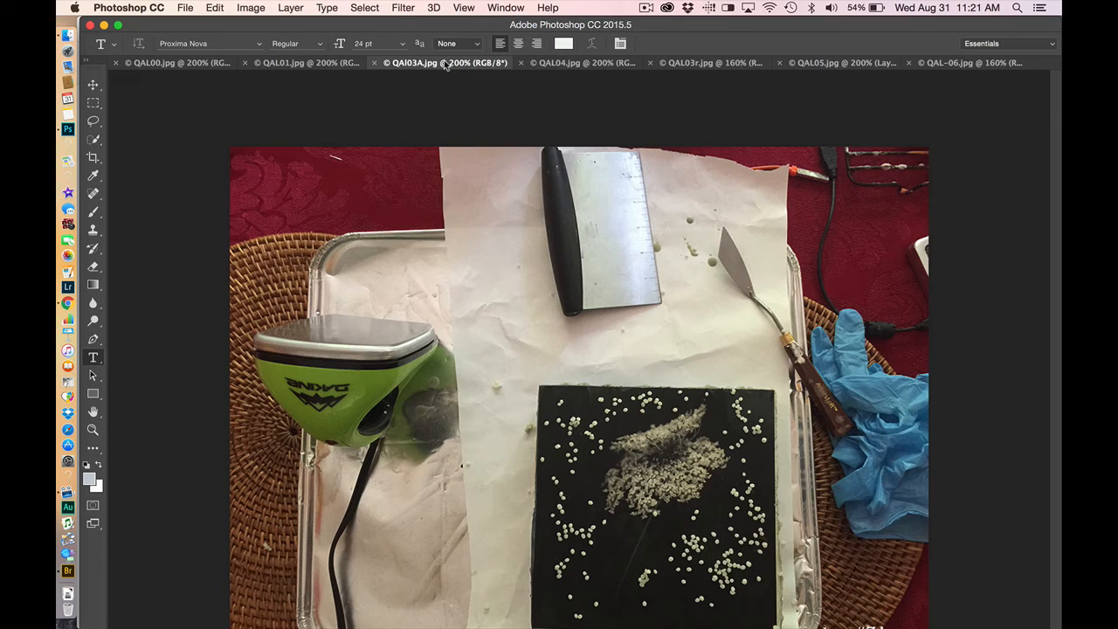
pyautogui.moveTo(559, 73)
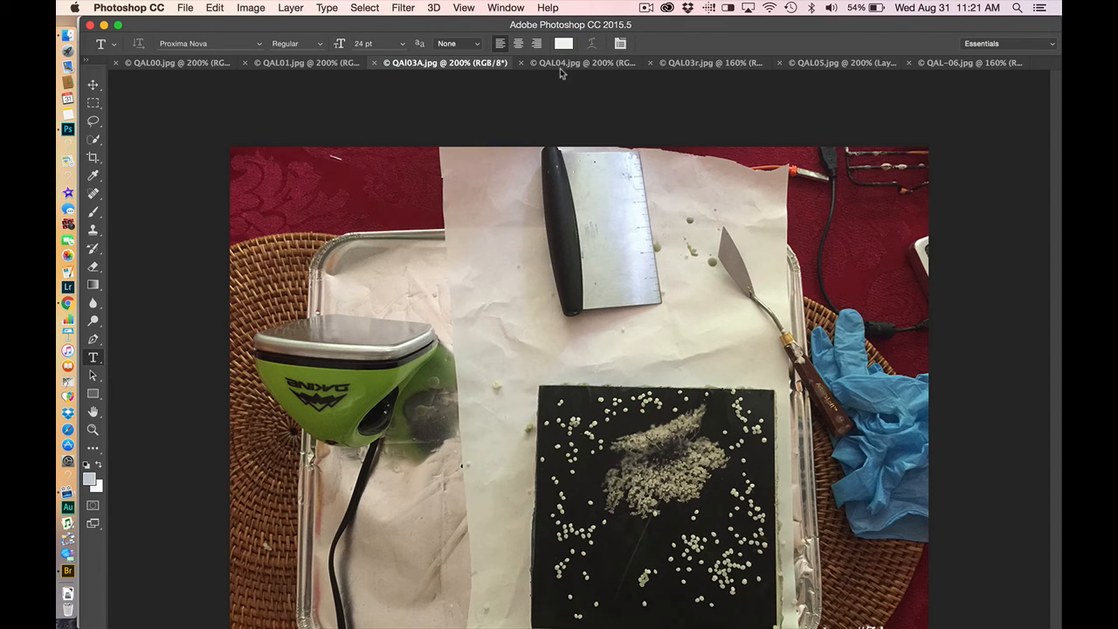
# Show QAL04.jpg, the close-up of the white lace print on black.
pyautogui.click(575, 62)
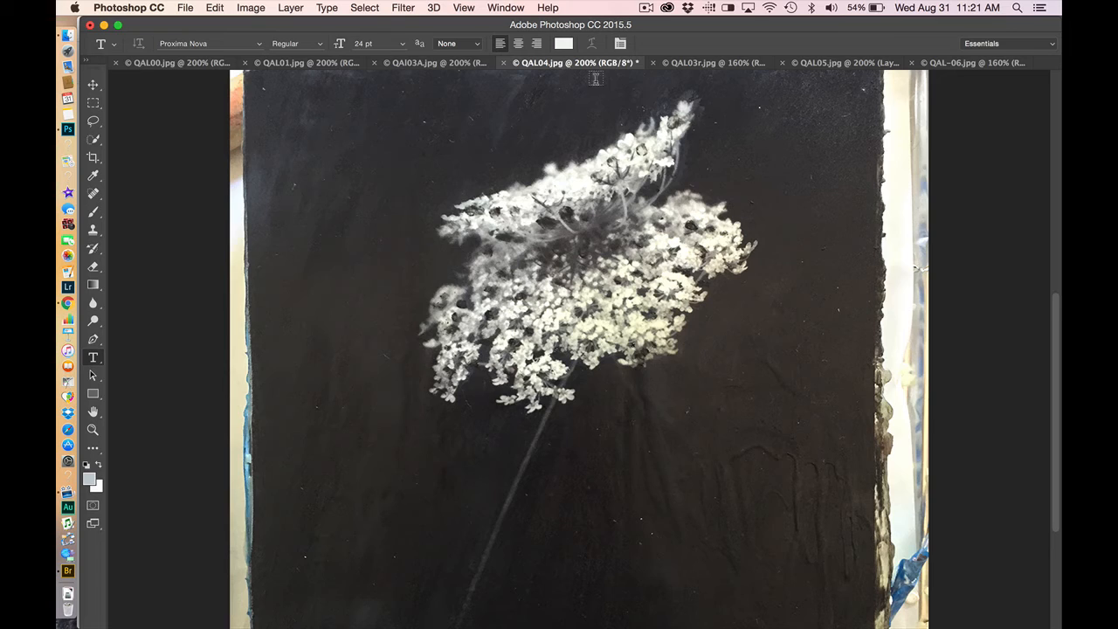
pyautogui.moveTo(682, 84)
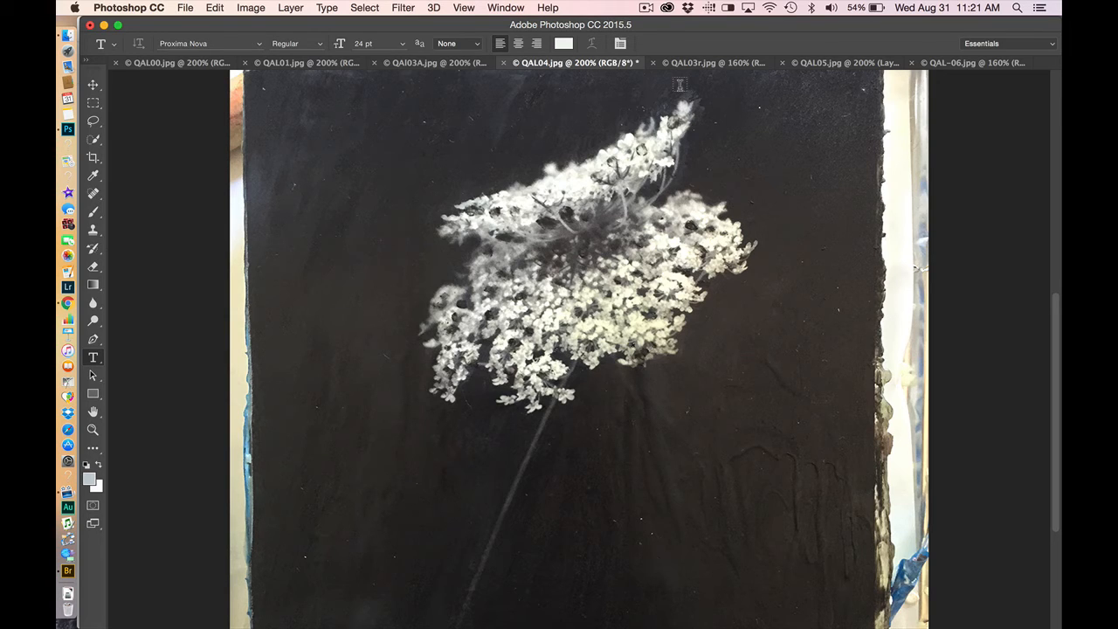
pyautogui.moveTo(713, 63)
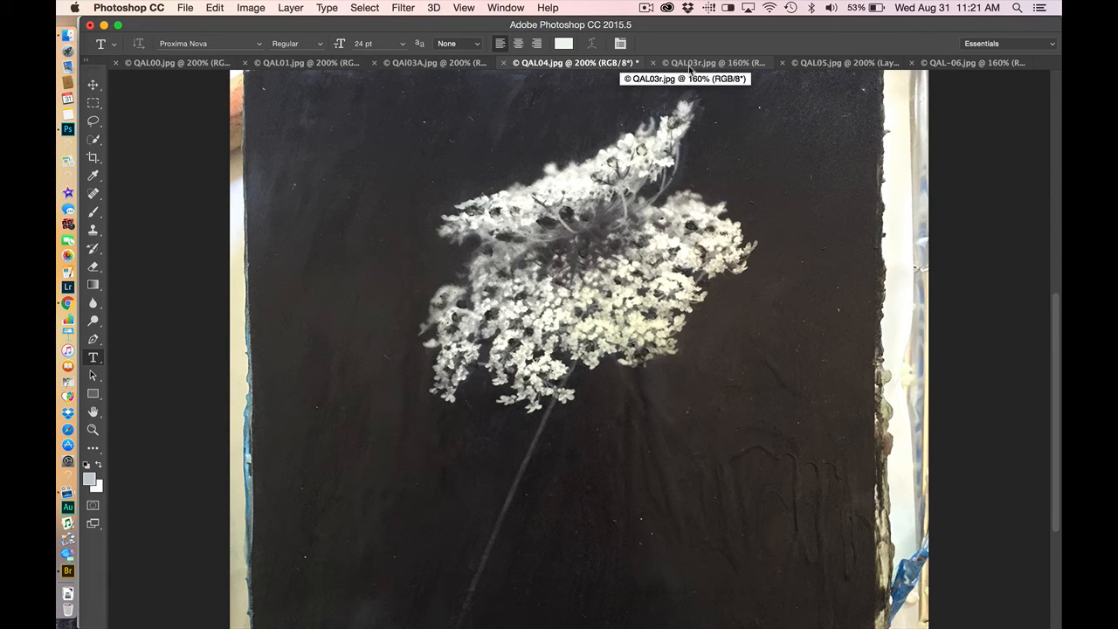
# Show QAL03r.jpg, the print signed 'pat coakley #3'.
pyautogui.click(699, 63)
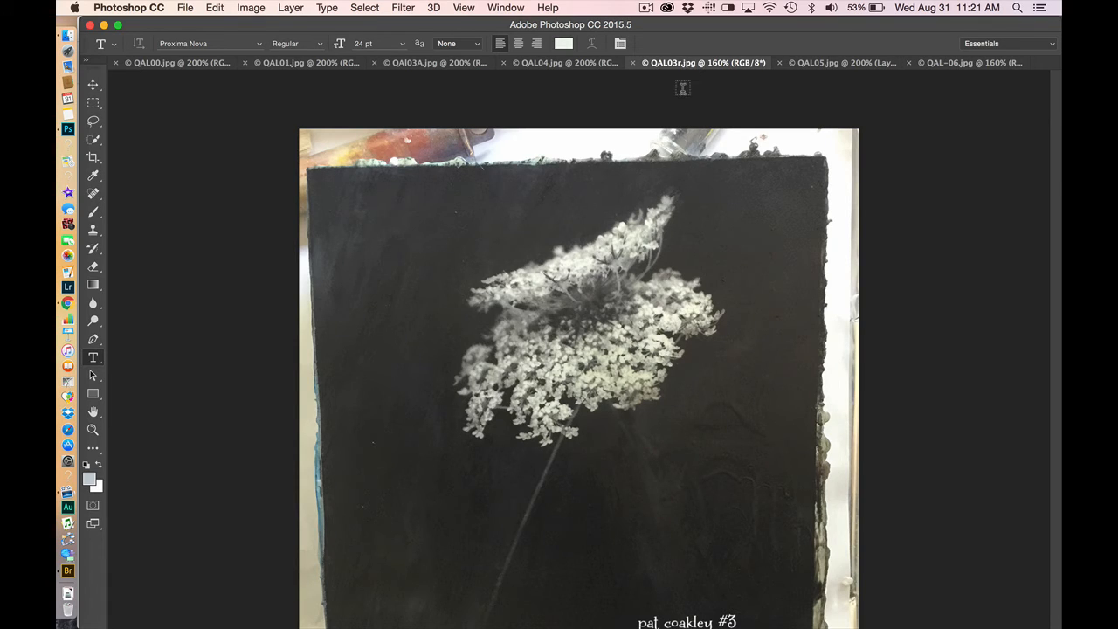
pyautogui.moveTo(653, 290)
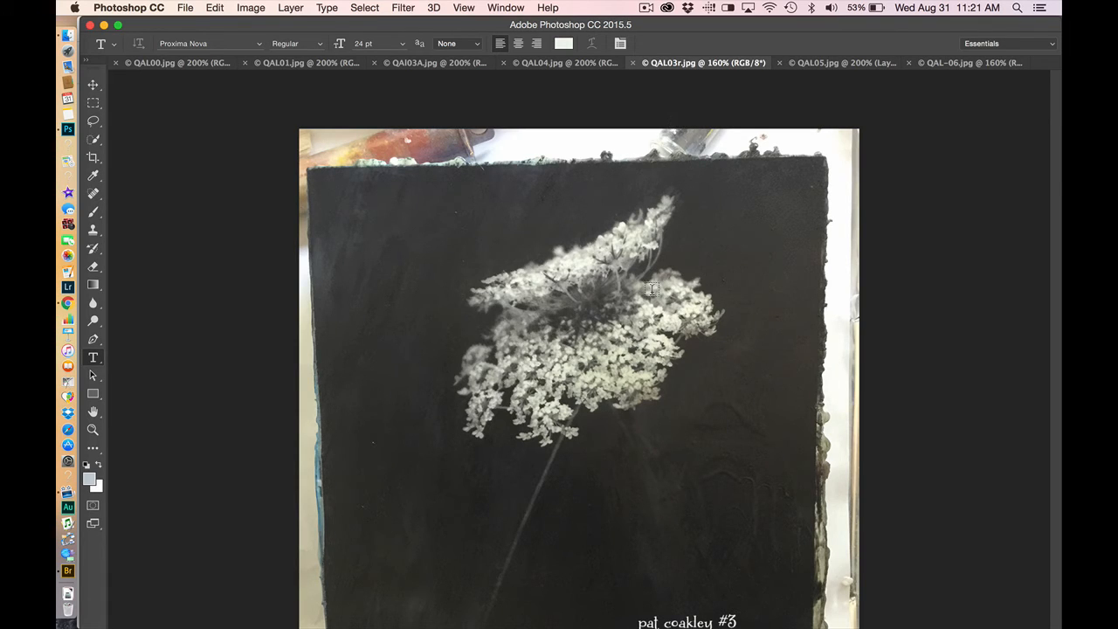
pyautogui.moveTo(702, 321)
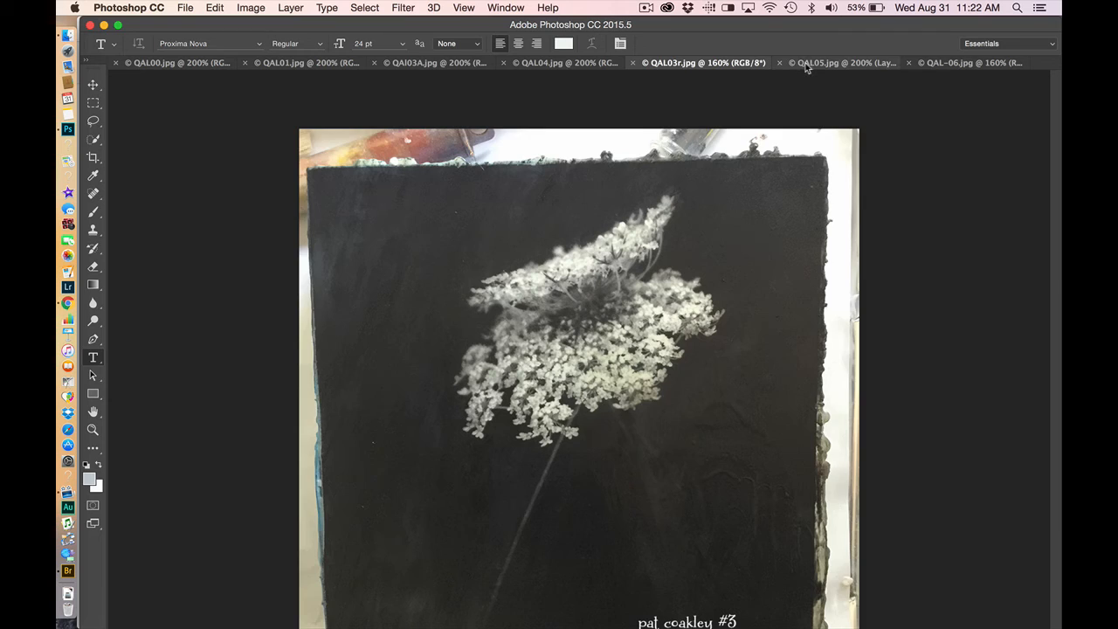
# Show QAL05.jpg, the bluish north-light photo of the textured print.
pyautogui.click(812, 63)
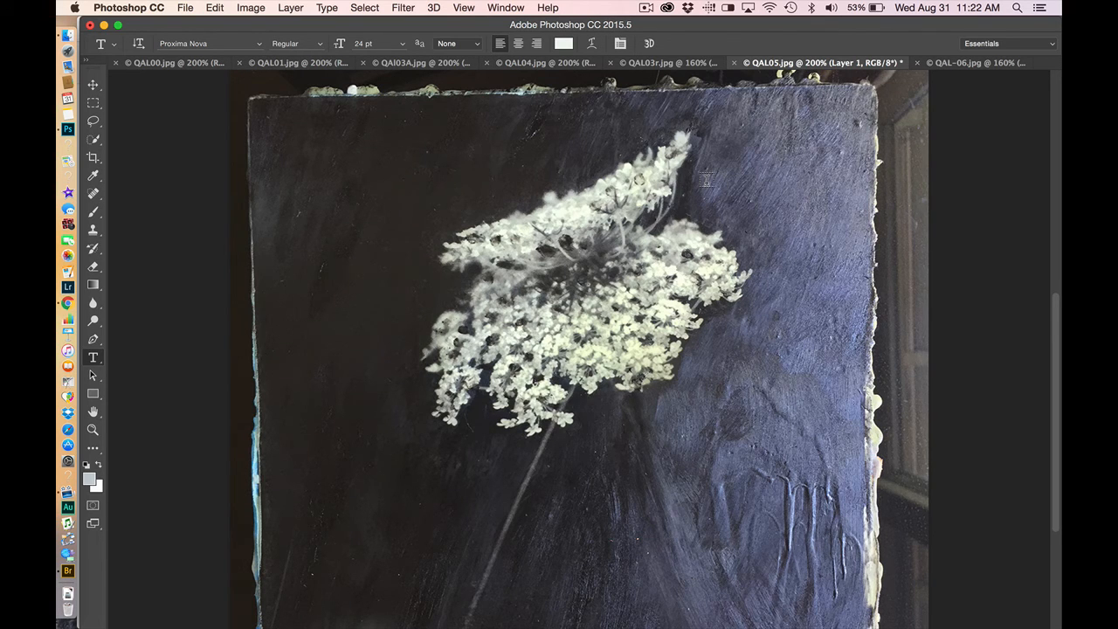
pyautogui.moveTo(580, 223)
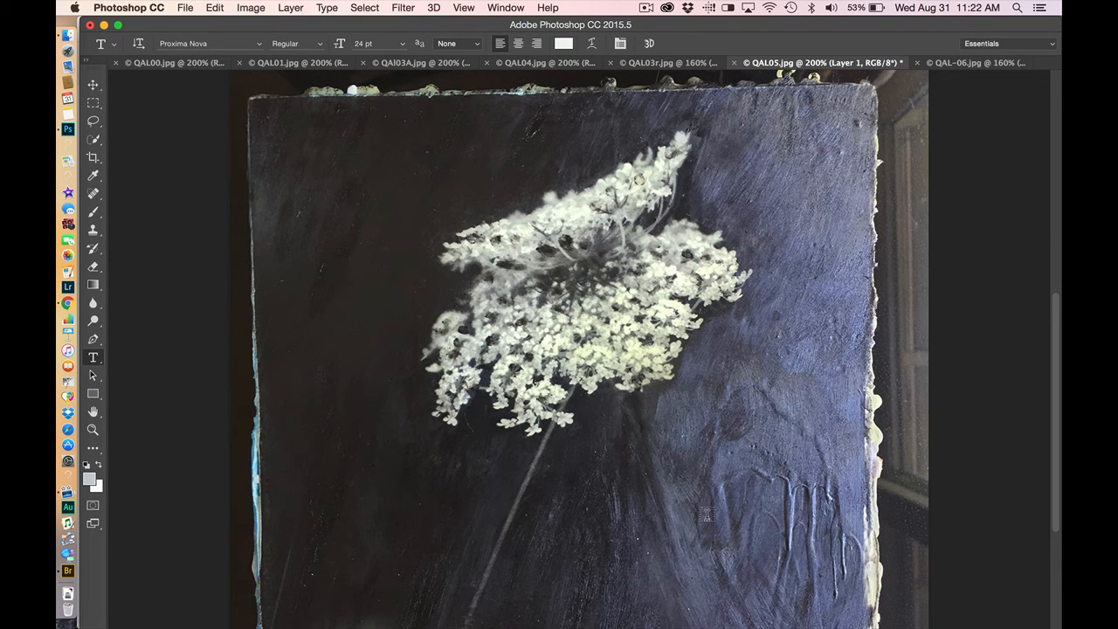
pyautogui.moveTo(619, 514)
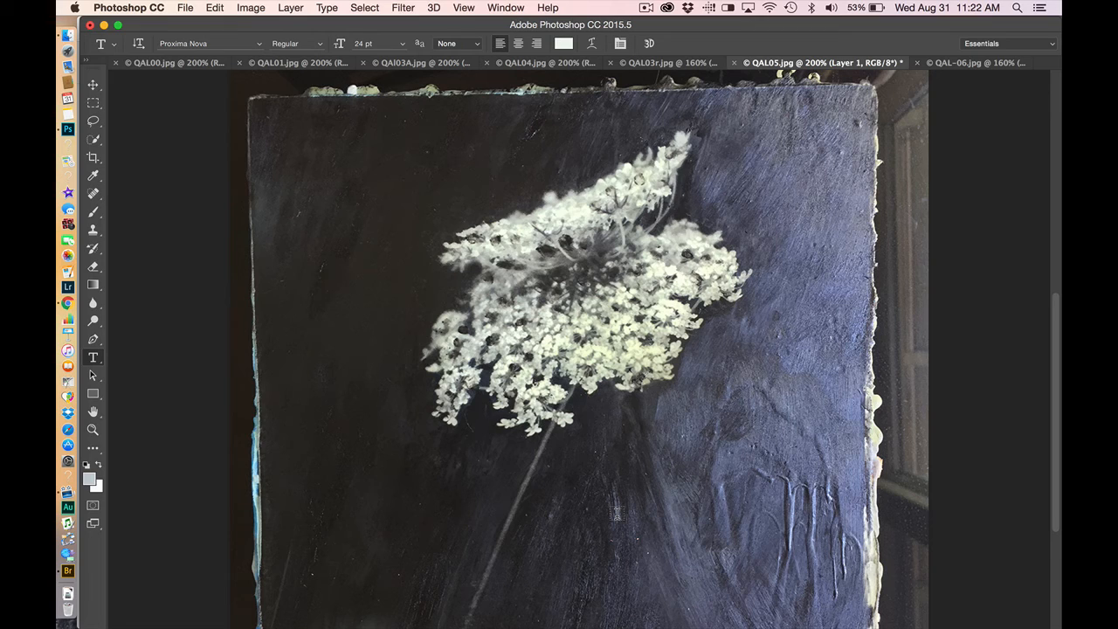
pyautogui.moveTo(645, 460)
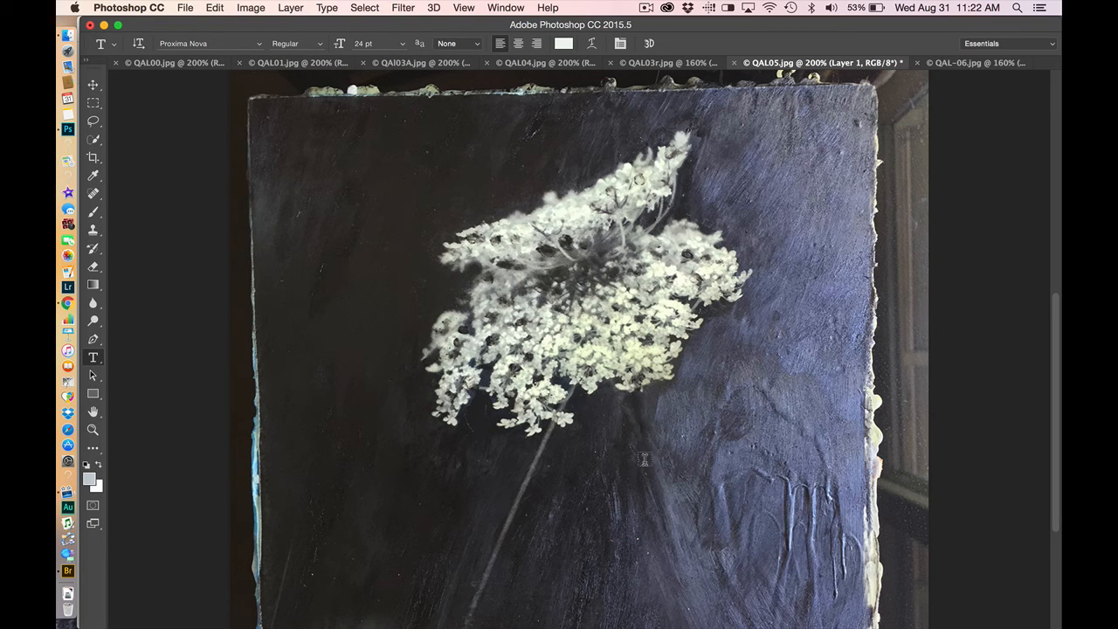